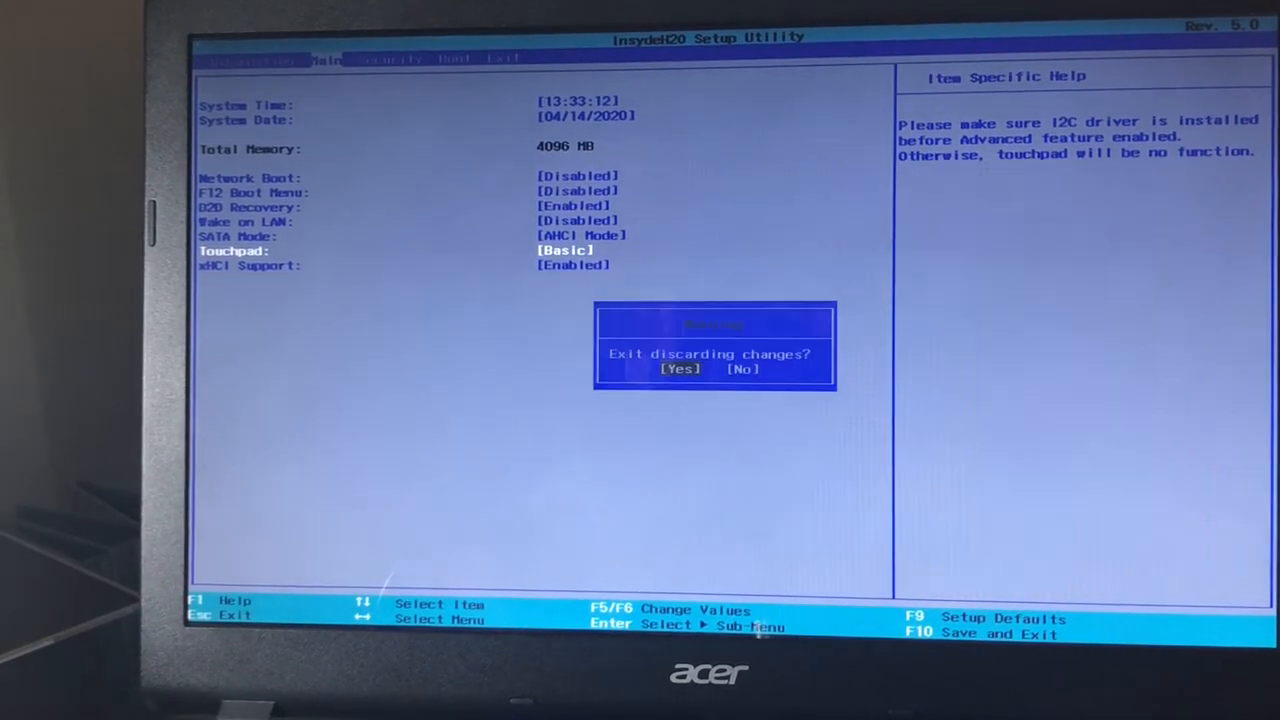
Step: Confirm Yes on 'Exit discarding changes?' so the laptop reboots to the Acer logo
{"action": "left_click", "coordinate": [680, 368]}
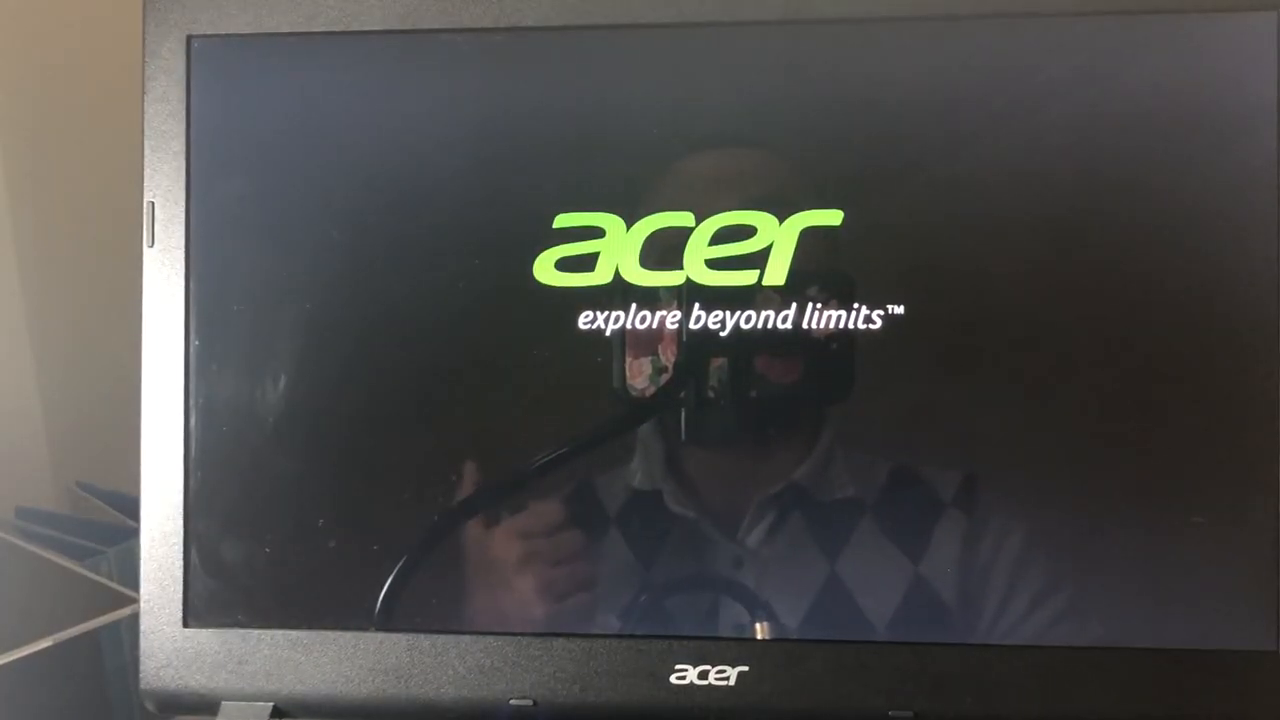